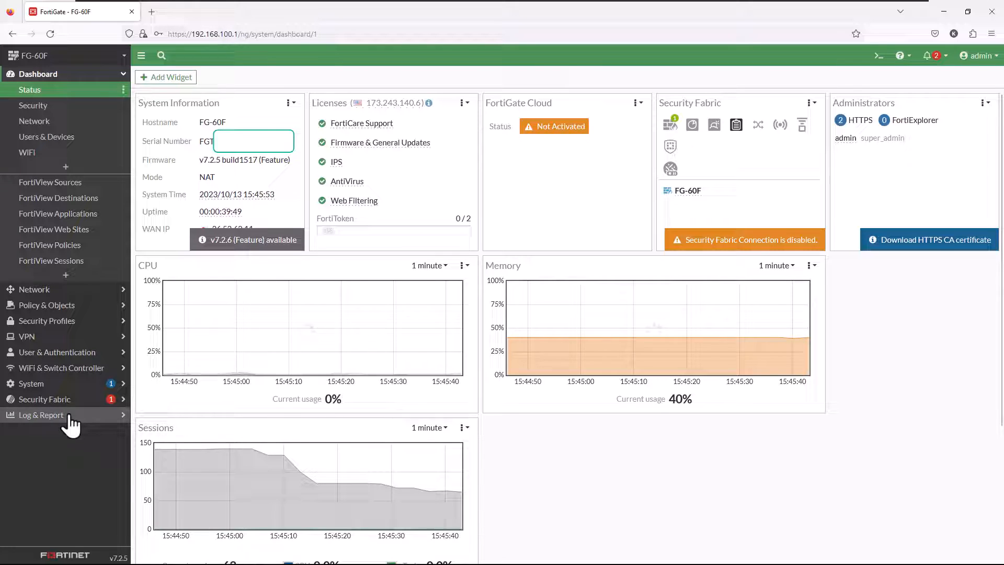
- Switch on CIFS under Inspected Protocols in the default AntiVirus profile and save
left_click(46, 121)
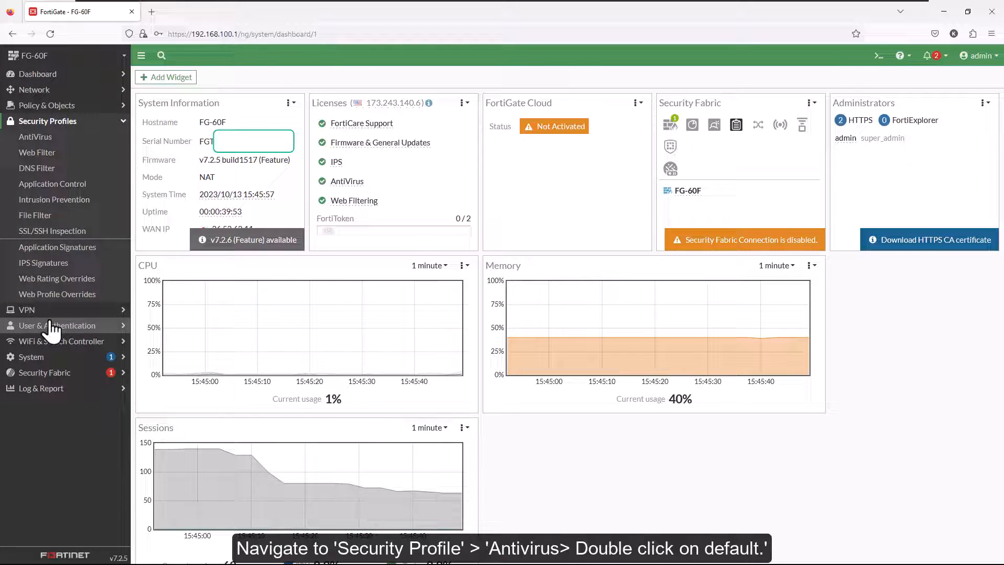
left_click(35, 136)
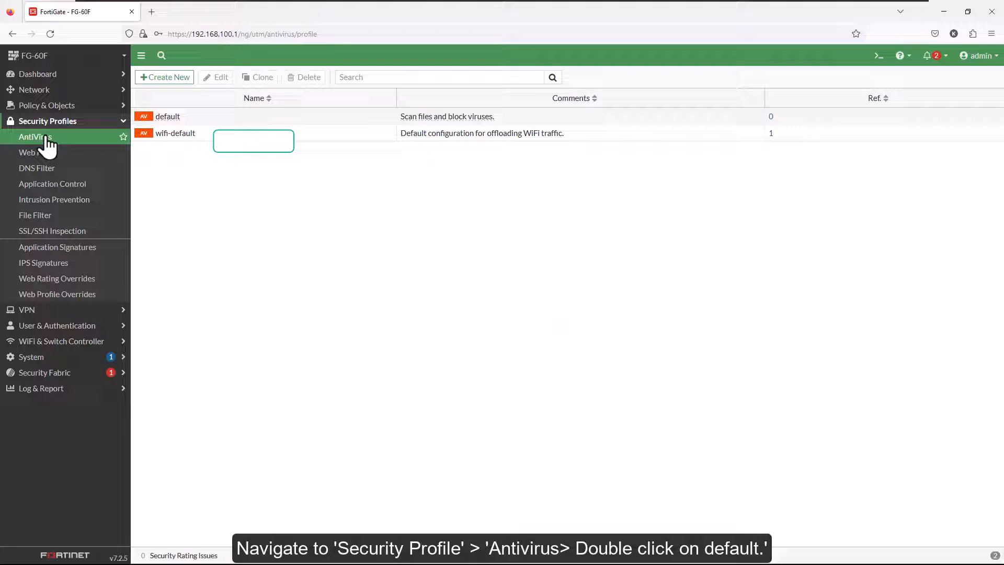
double_click(168, 116)
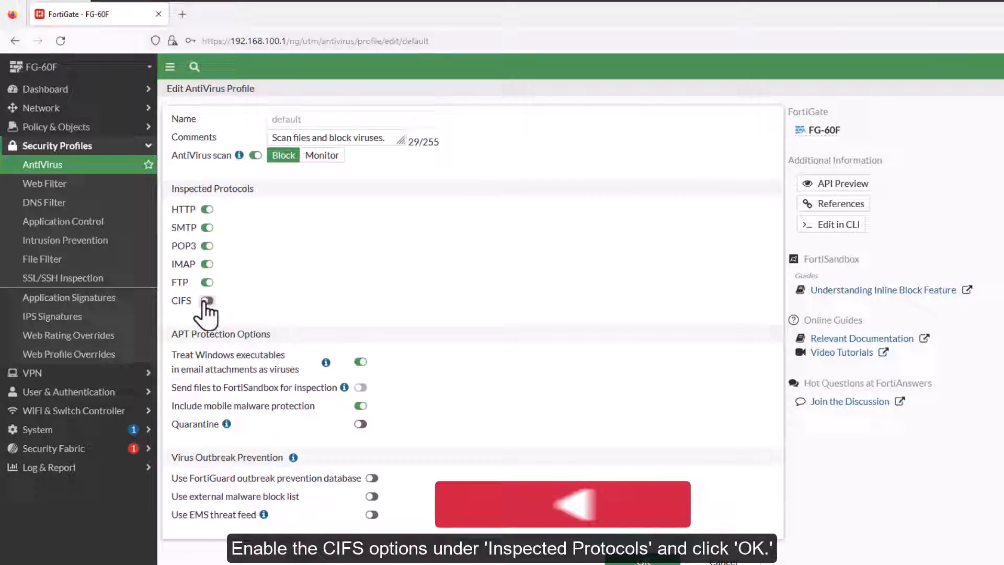
left_click(207, 300)
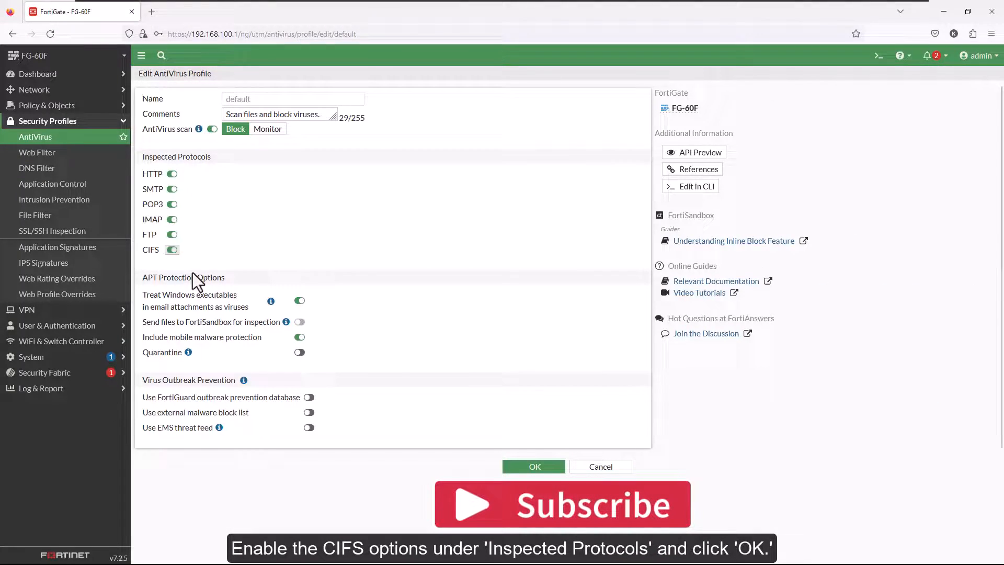
left_click(534, 466)
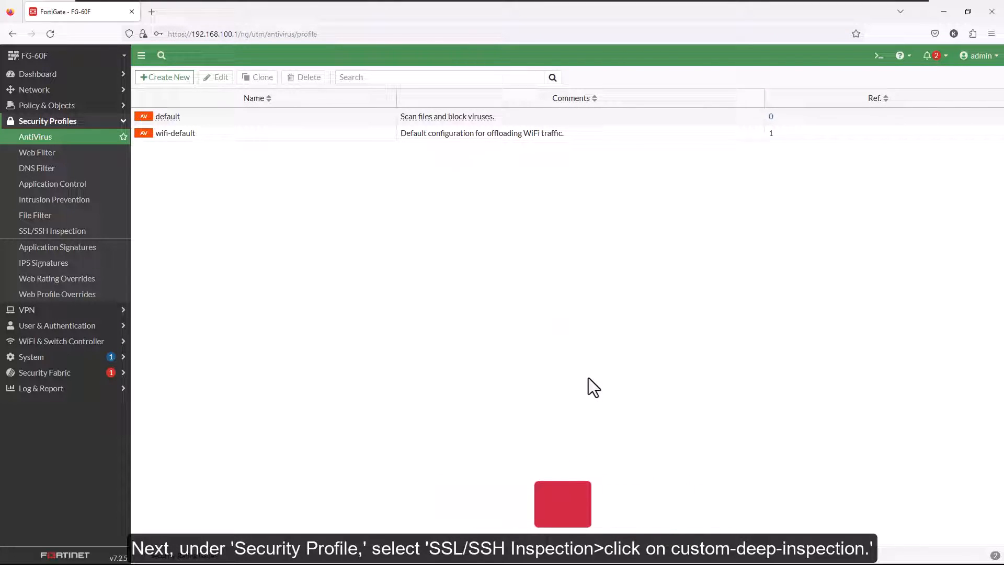
- Download the Fortinet_CA_SSL CA certificate from the custom-deep-inspection SSL/SSH inspection profile
left_click(51, 230)
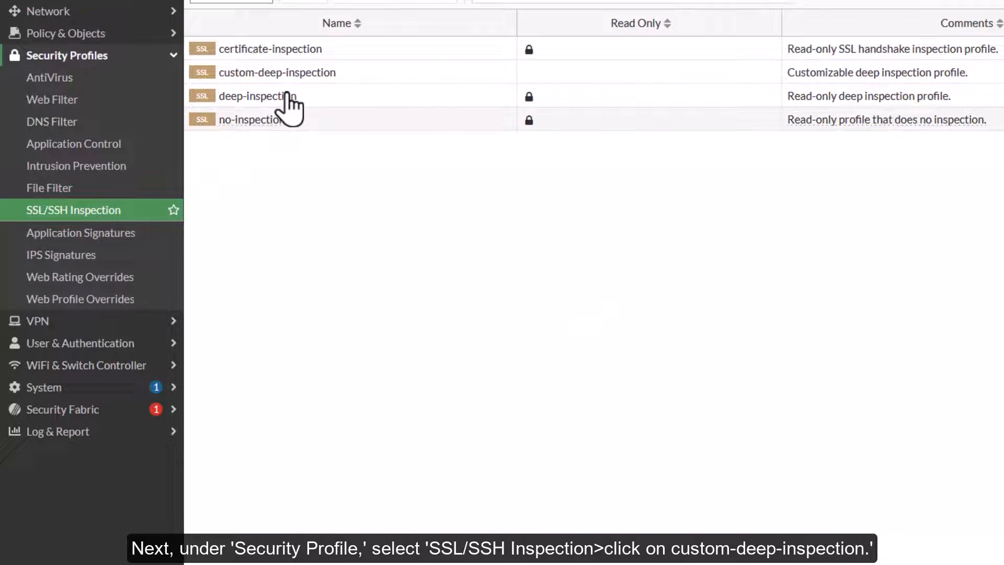
left_click(276, 72)
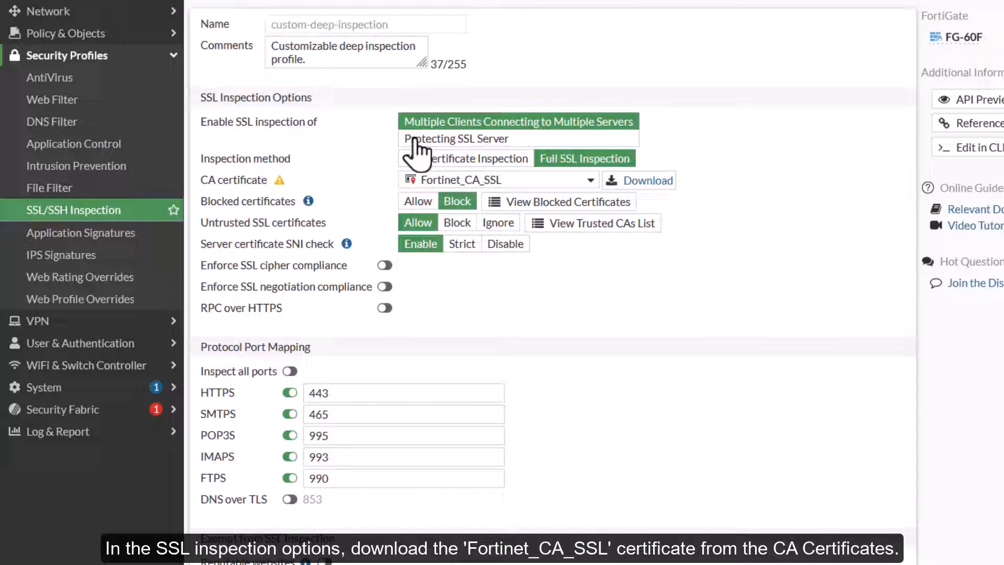
mouse_move(509, 199)
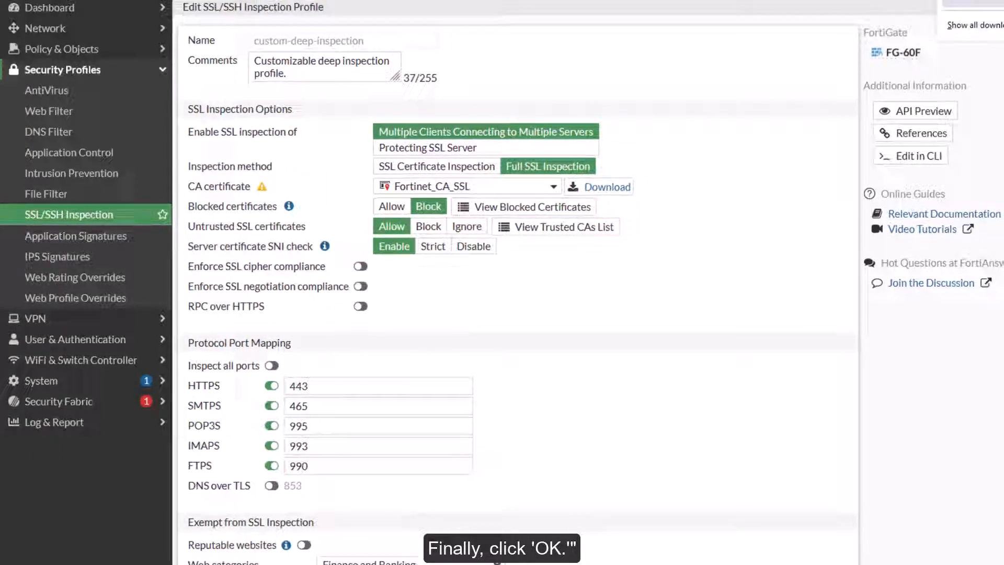
left_click(599, 186)
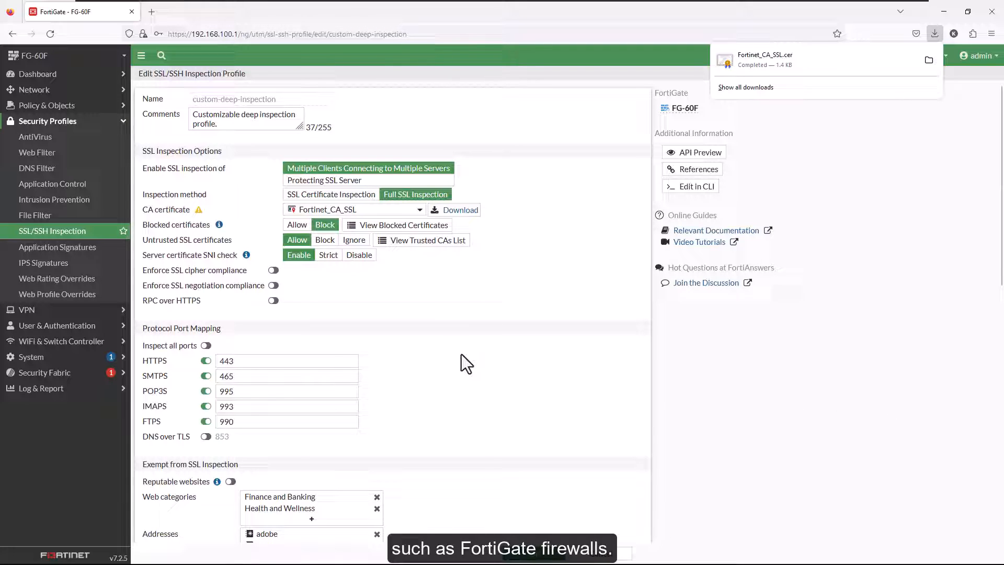
scroll("down", 3)
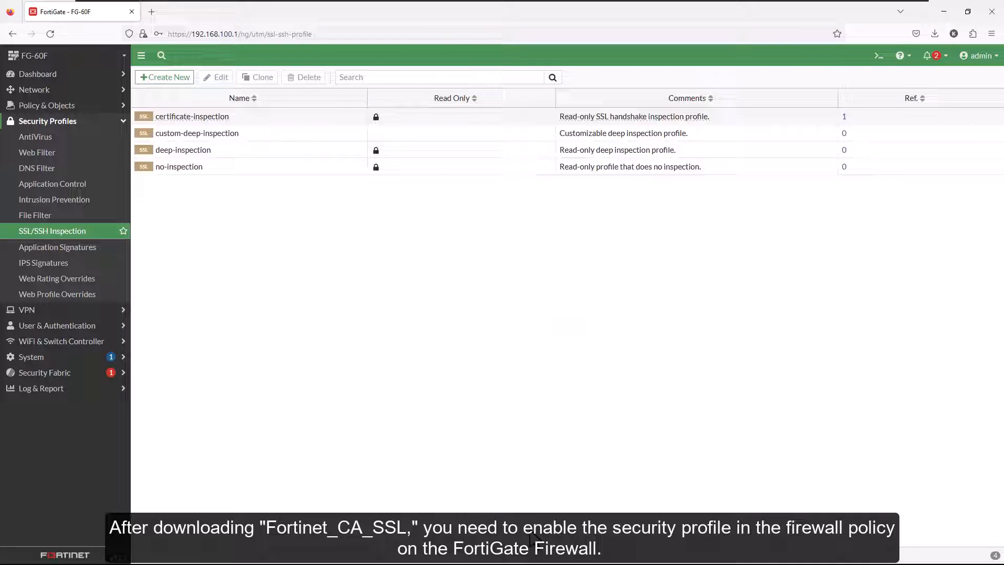
mouse_move(46, 105)
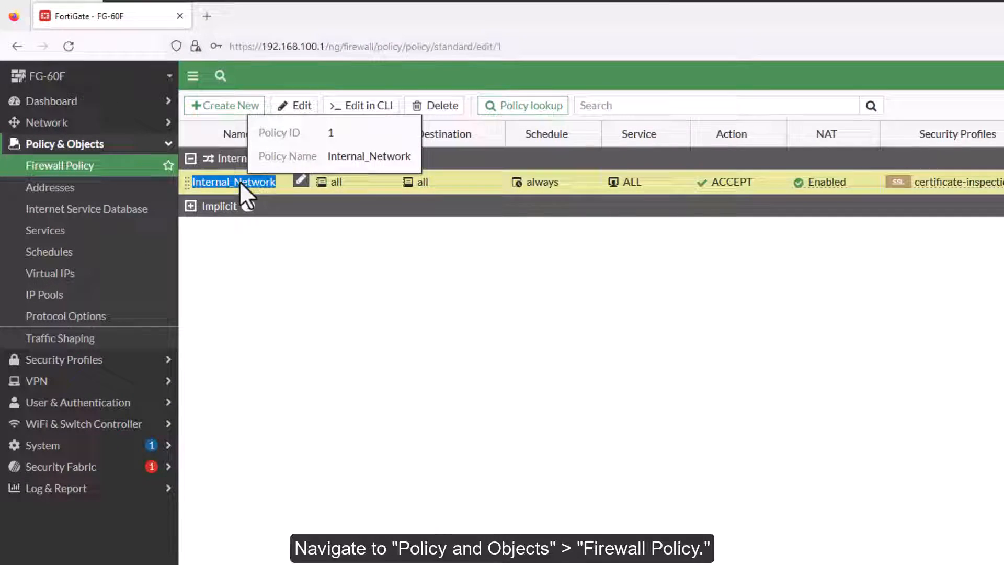
- Enable AntiVirus on the Internal_Network policy and open its SSL Inspection profile dropdown
left_click(294, 106)
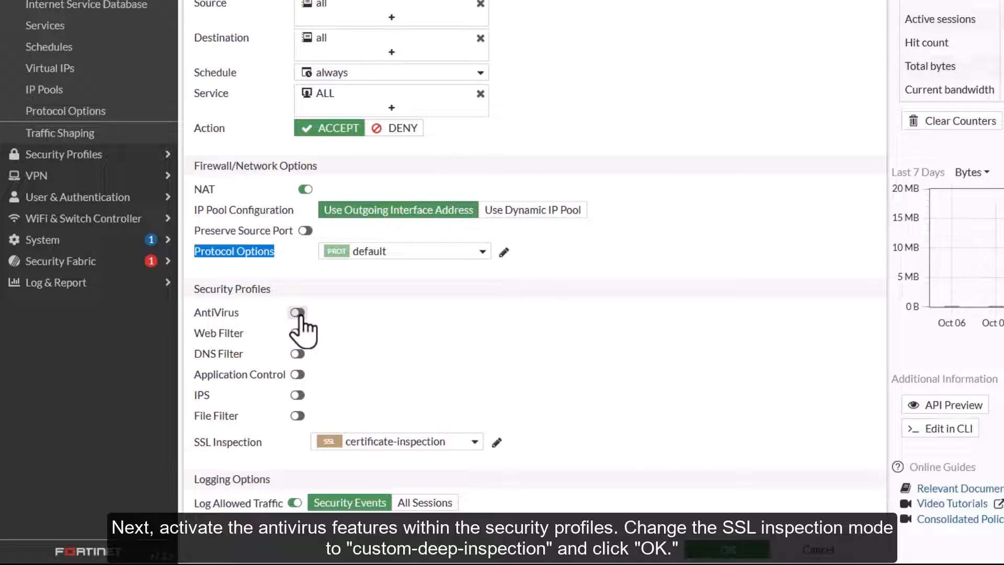
left_click(297, 313)
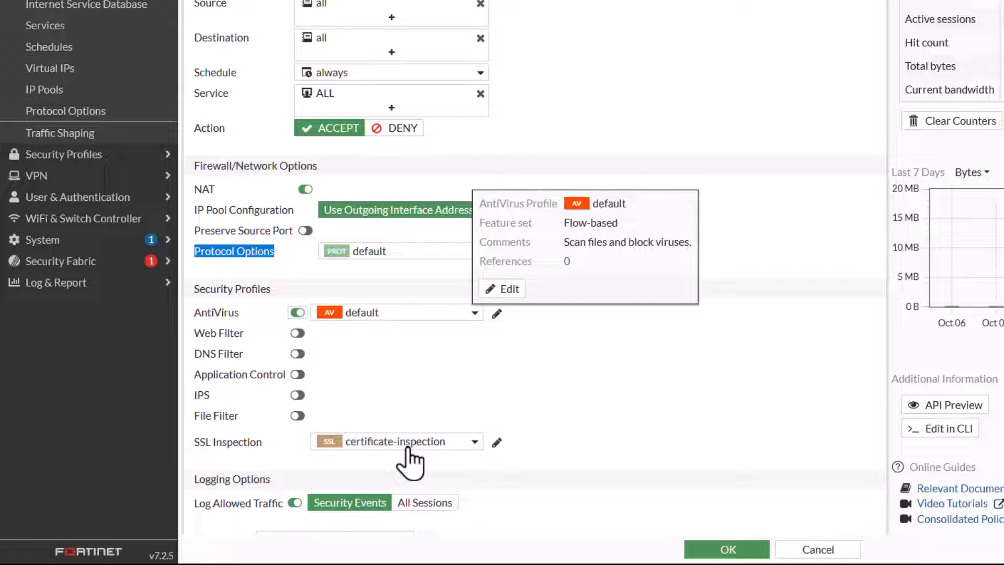
left_click(395, 442)
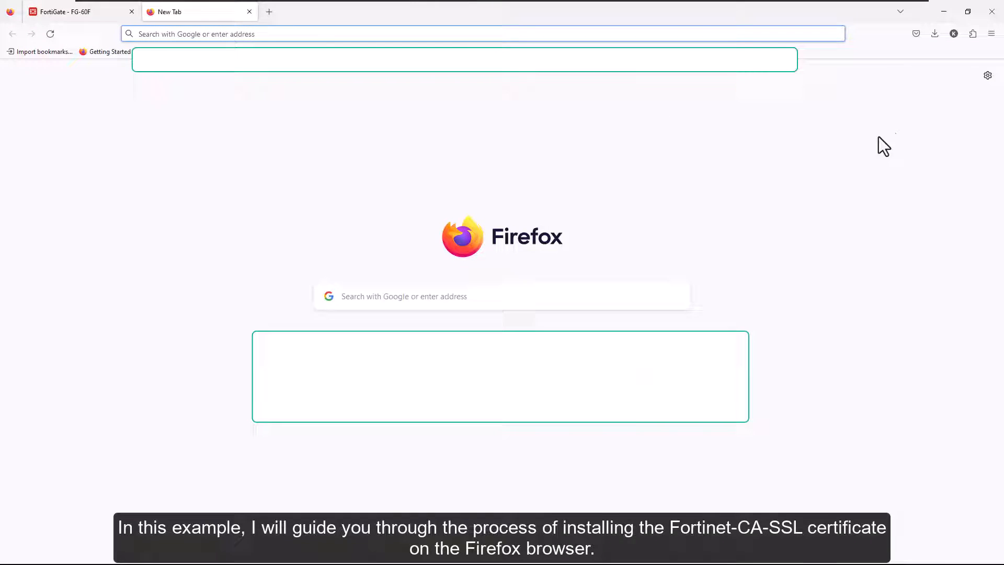
- Search Firefox Settings for 'cert' to reveal the certificate options
left_click(988, 75)
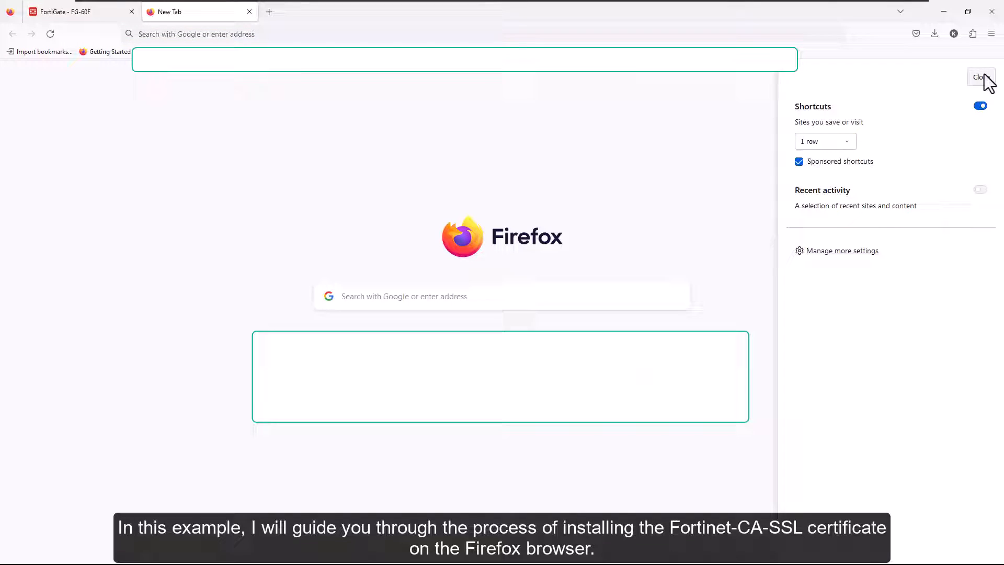
left_click(843, 251)
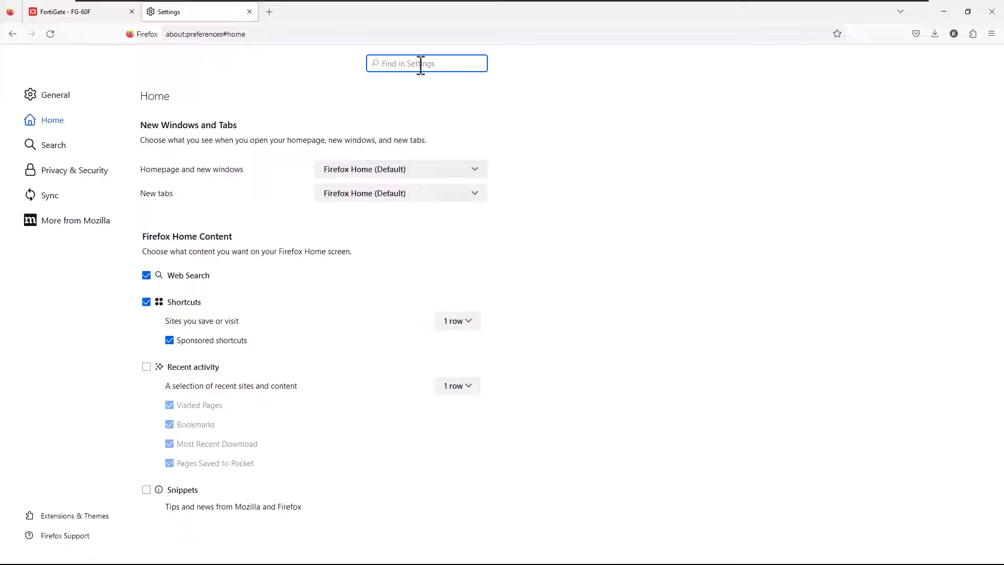
type("cer")
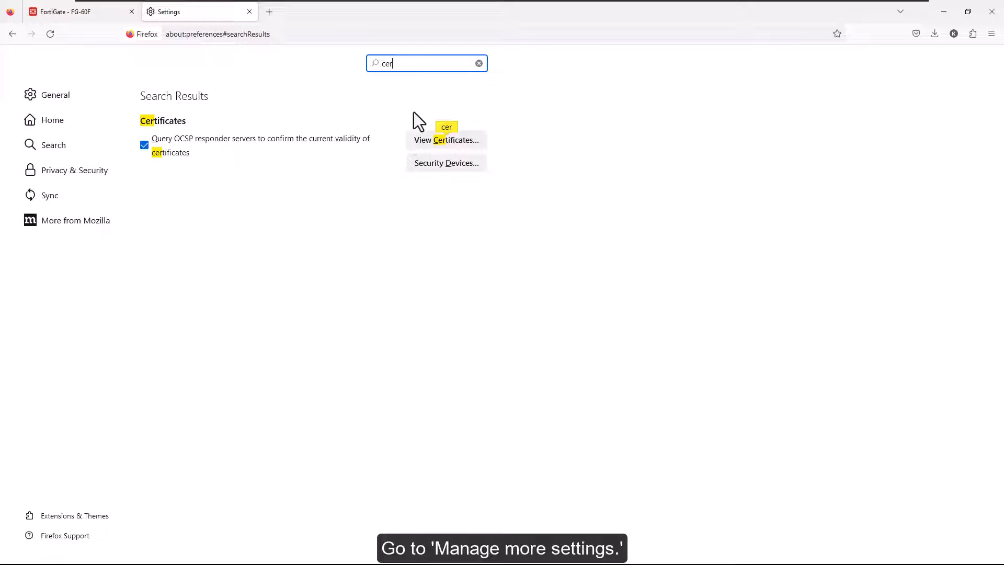
mouse_move(446, 139)
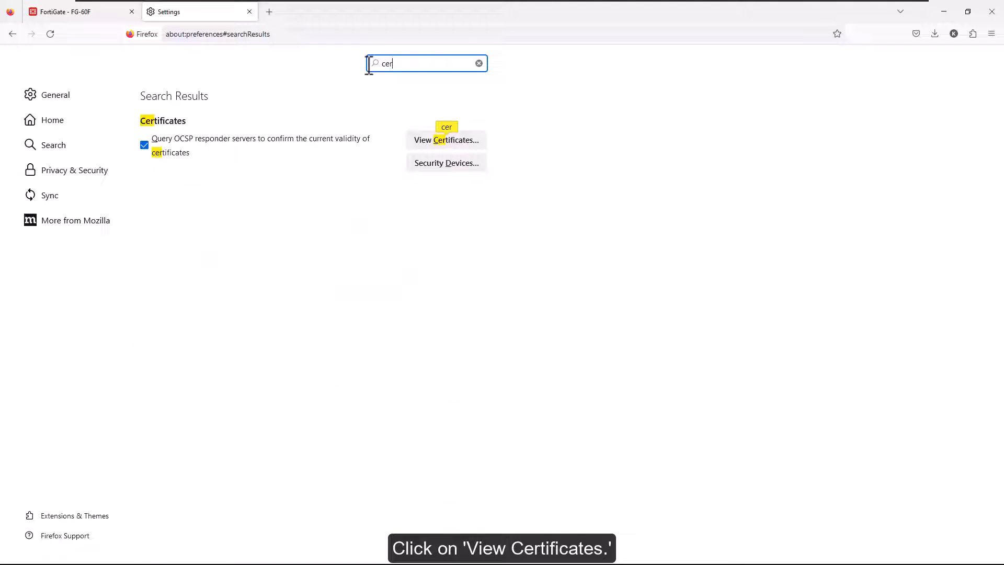
type("t")
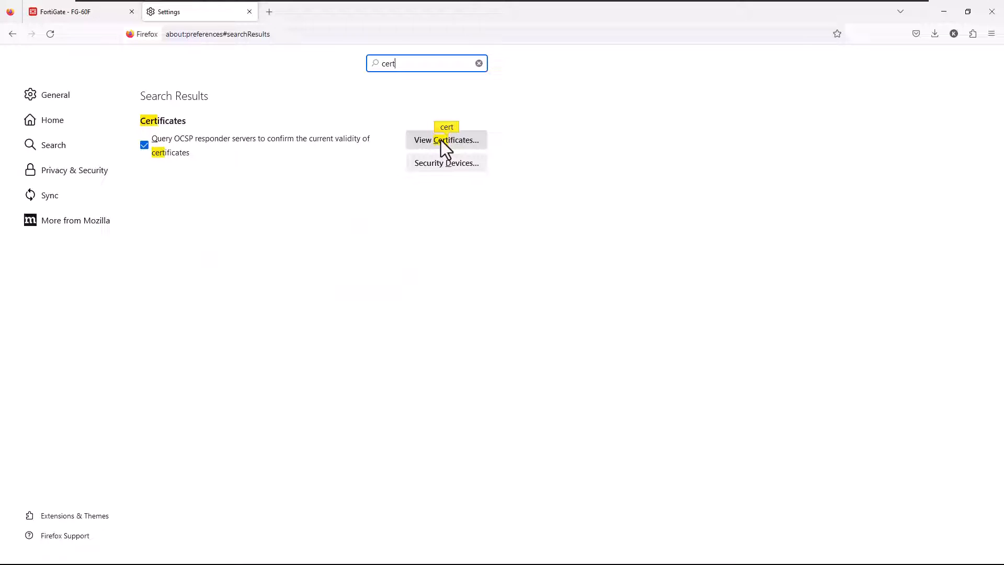
- Import Fortinet_CA_SSL as a Firefox certificate authority, dismissing the already-installed warning
left_click(446, 140)
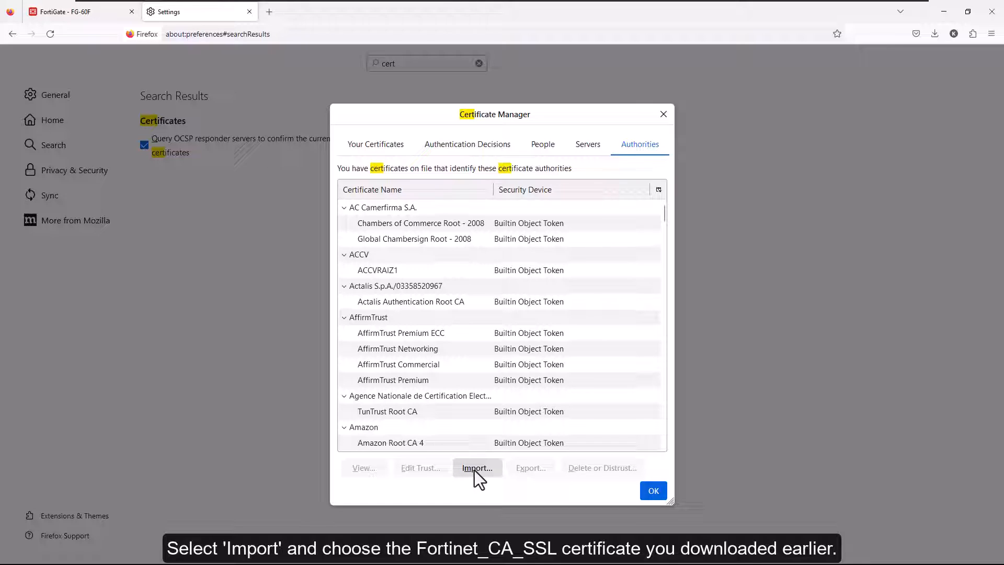
left_click(477, 467)
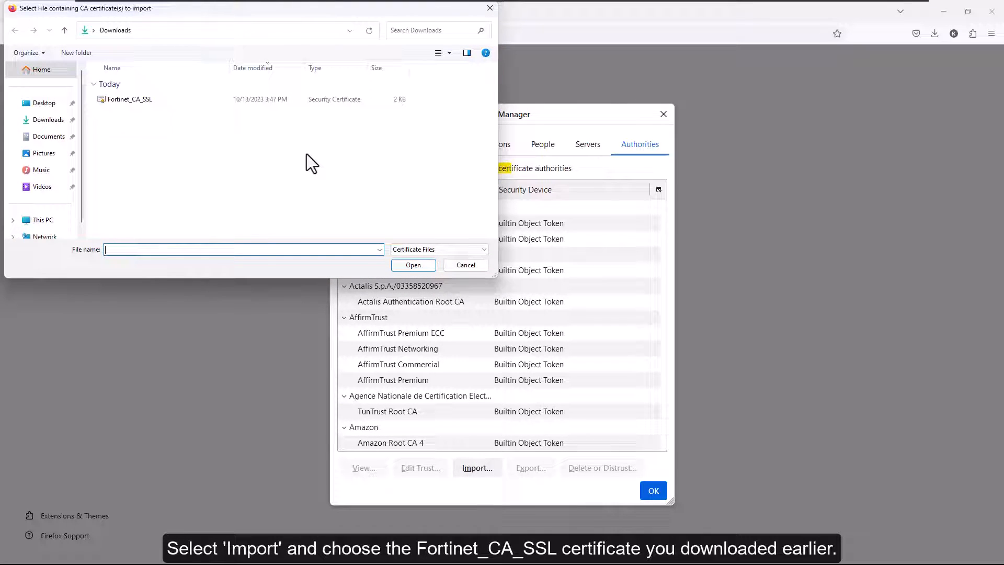
left_click(128, 99)
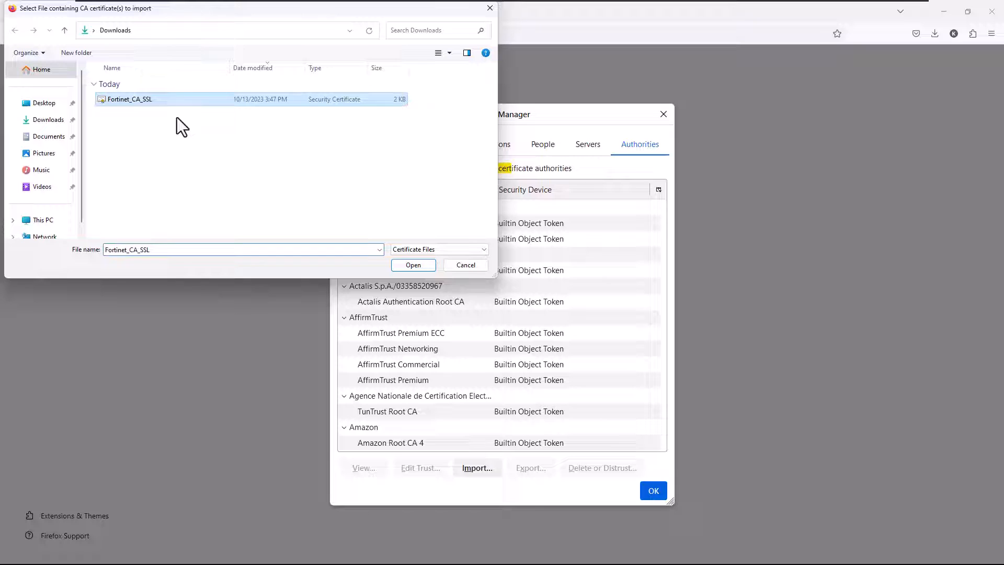
left_click(413, 264)
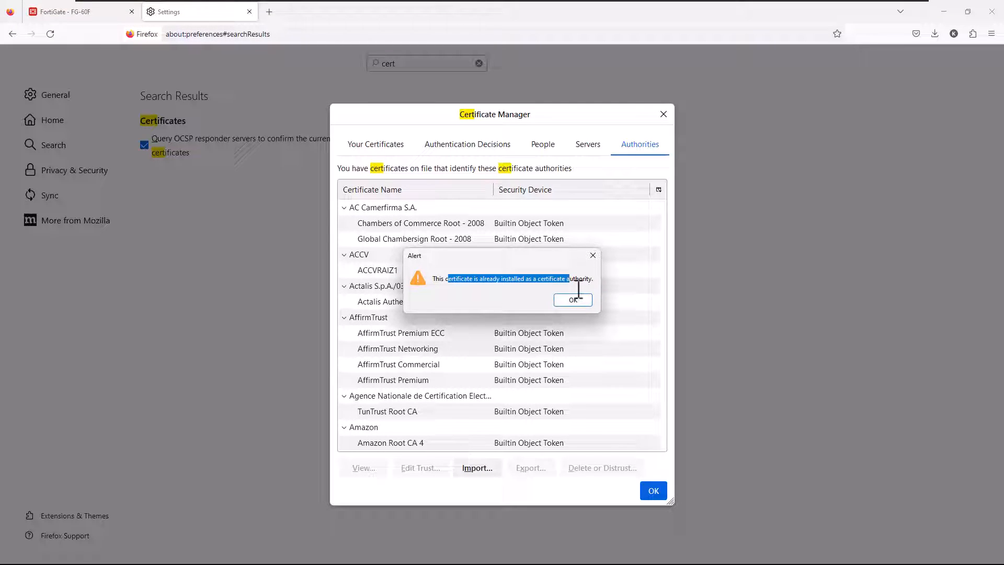
left_click(573, 300)
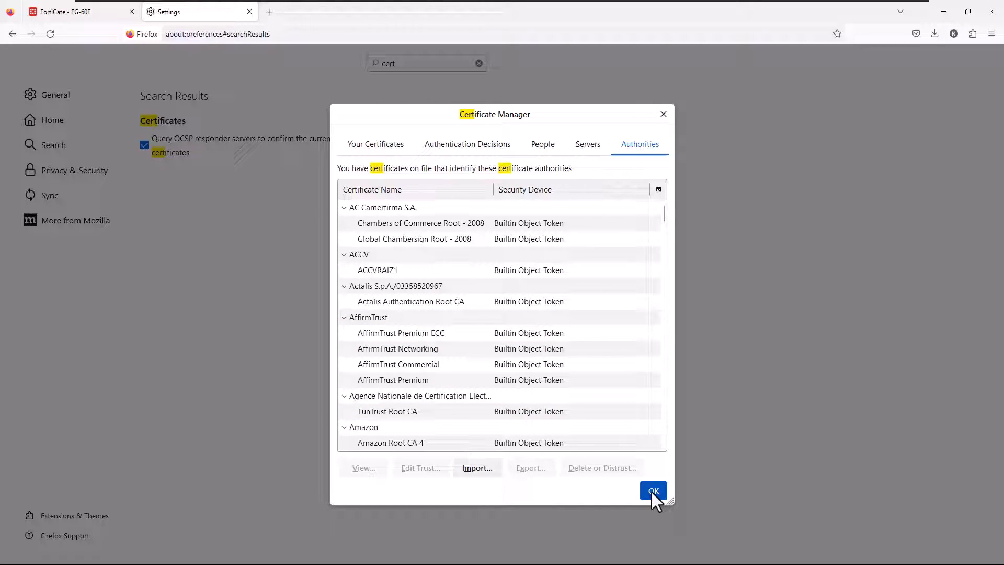
left_click(652, 491)
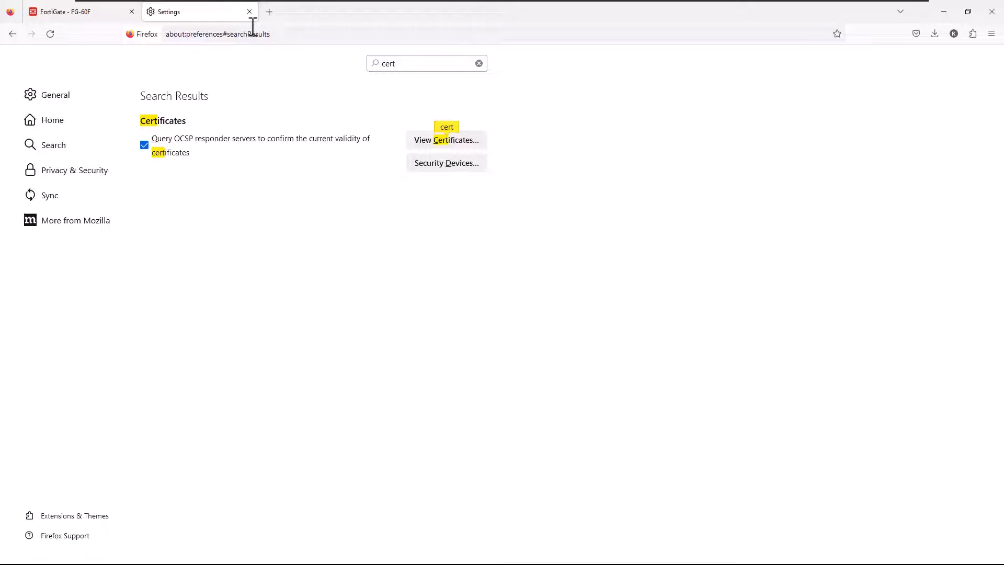
left_click(249, 12)
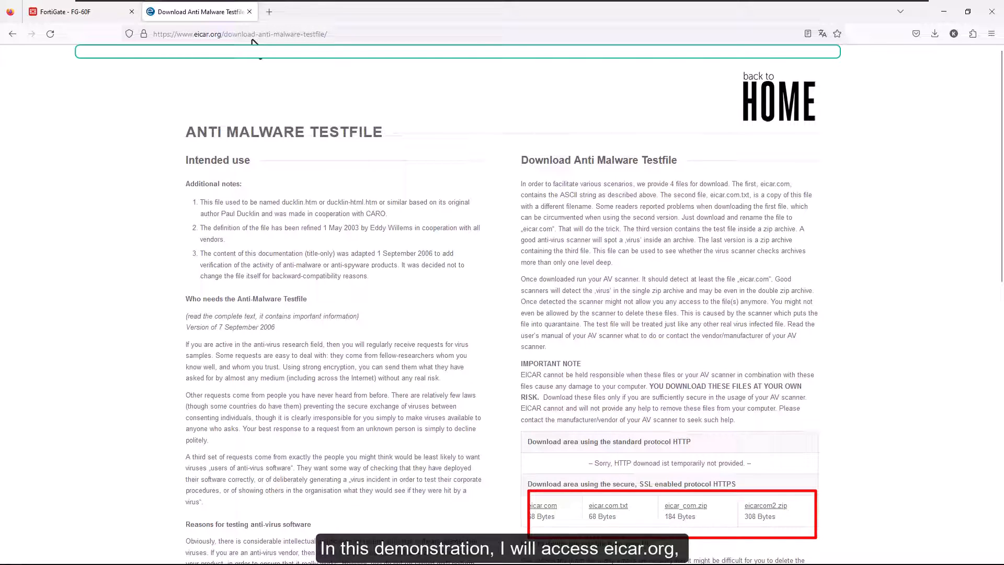
- Try downloading eicar_com.zip and eicar.com.txt, seeing eicar_com.zip blocked as EICAR_TEST_FILE
left_click(686, 506)
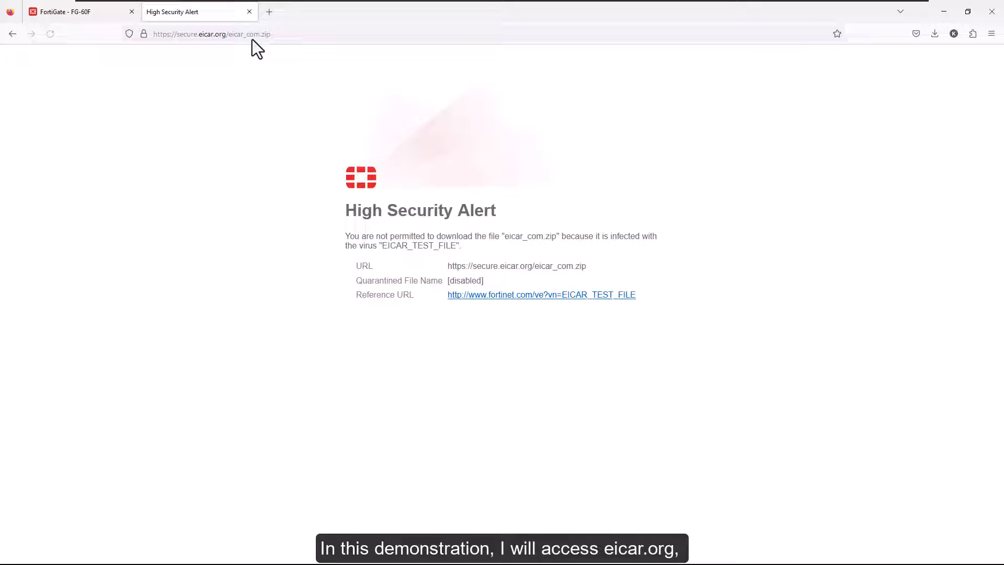
double_click(420, 210)
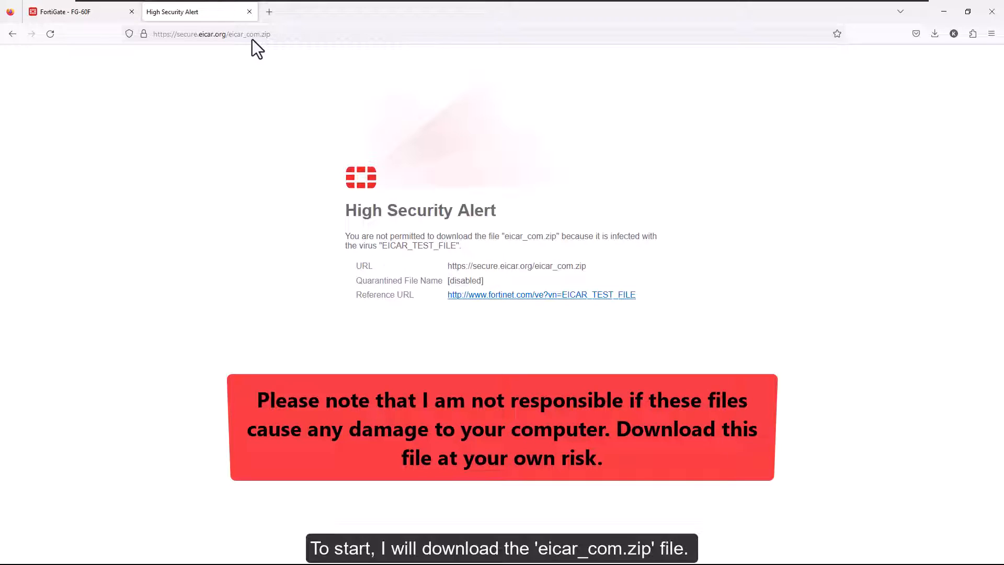
left_click(12, 34)
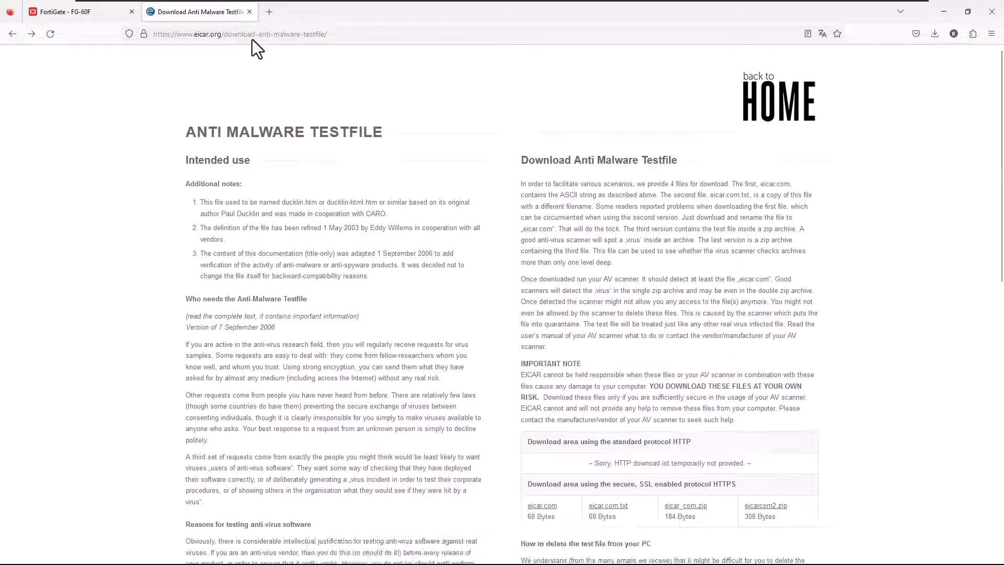
left_click(765, 505)
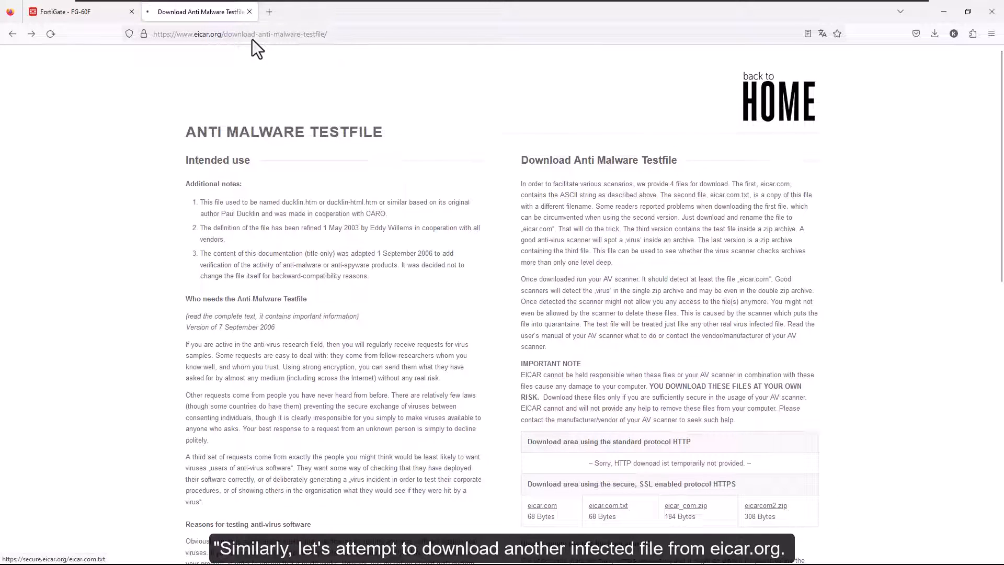
left_click(607, 505)
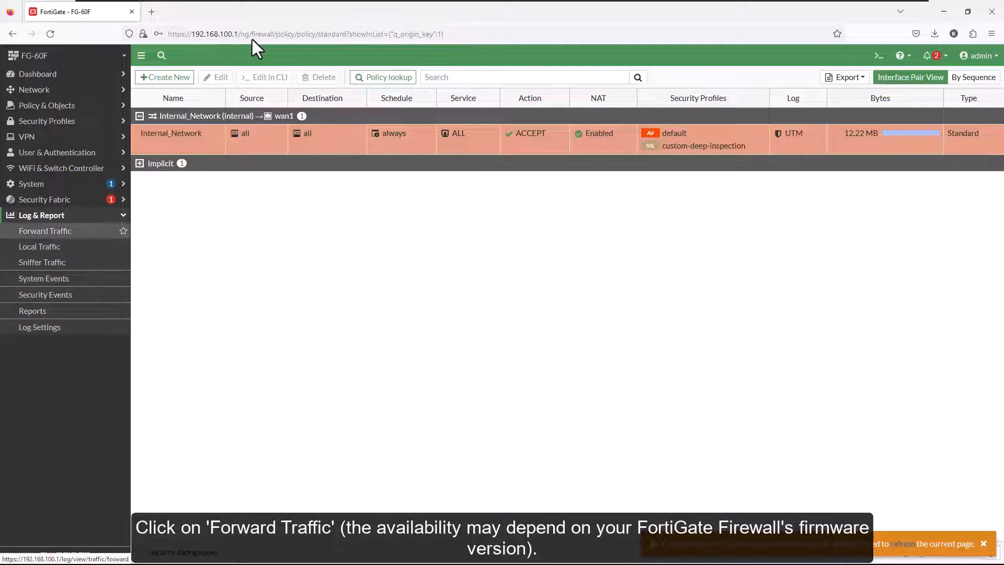
- Open Log & Report > Forward Traffic to view the denied secure.eicar.org entries
left_click(45, 231)
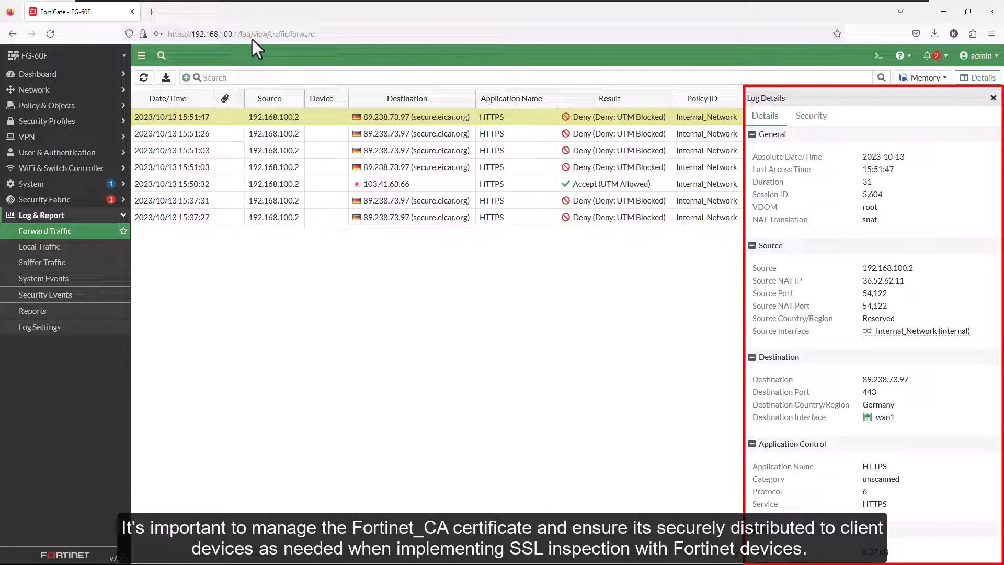
- Review Security details showing eicarcom2.zip and eicar_com.zip infected by EICAR_TEST_FILE, then close the panel
left_click(810, 115)
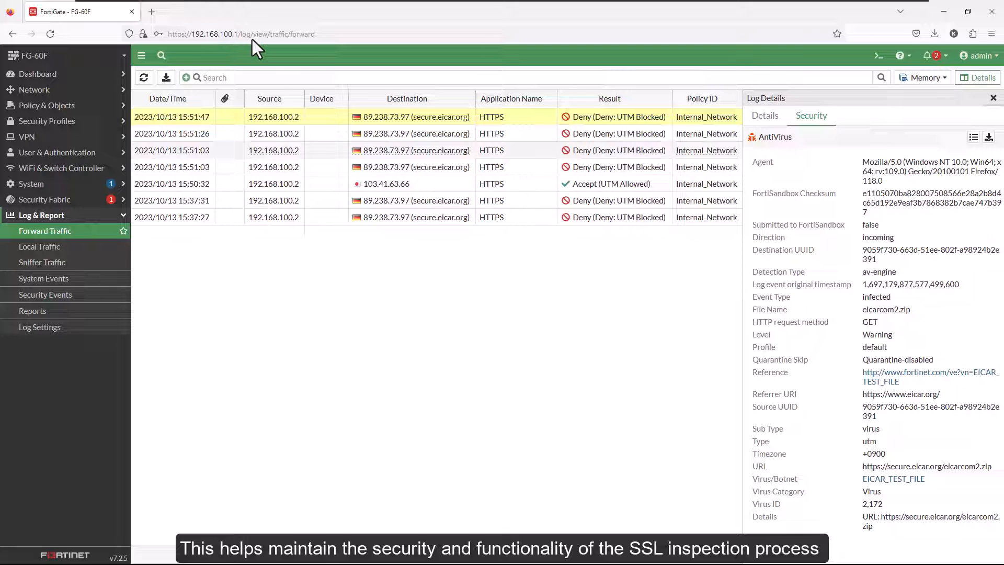
left_click(993, 97)
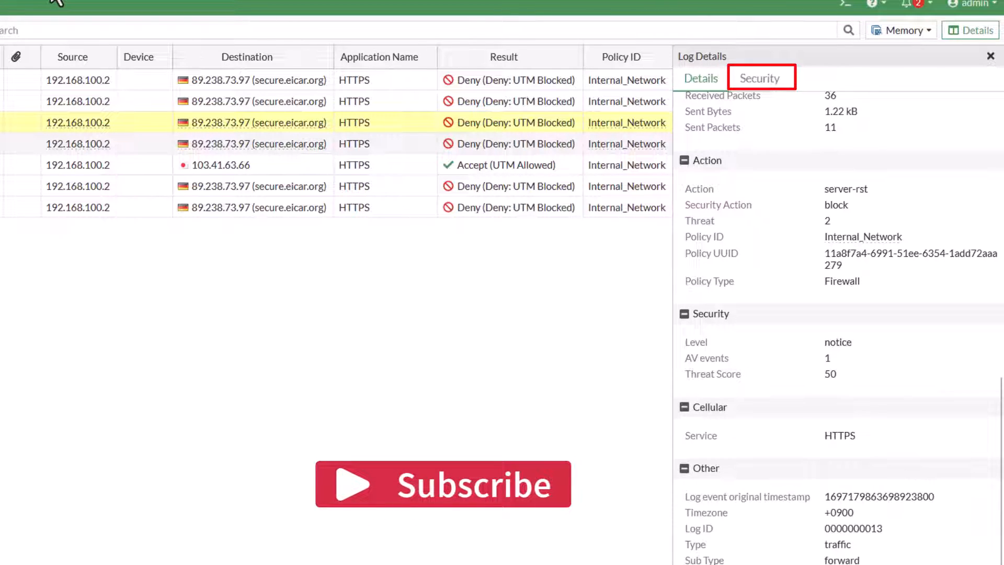
left_click(760, 77)
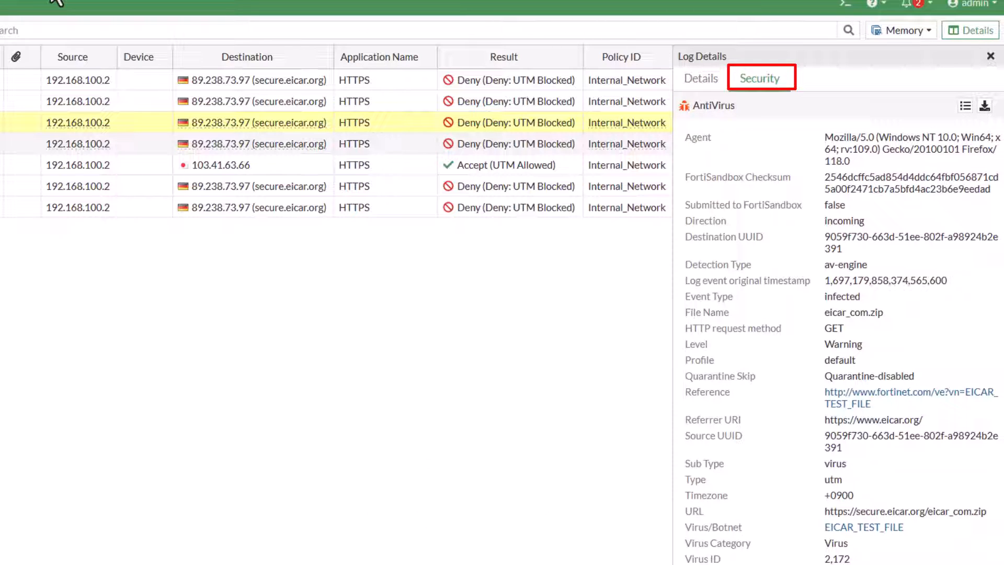
left_click_drag(851, 137, 970, 137)
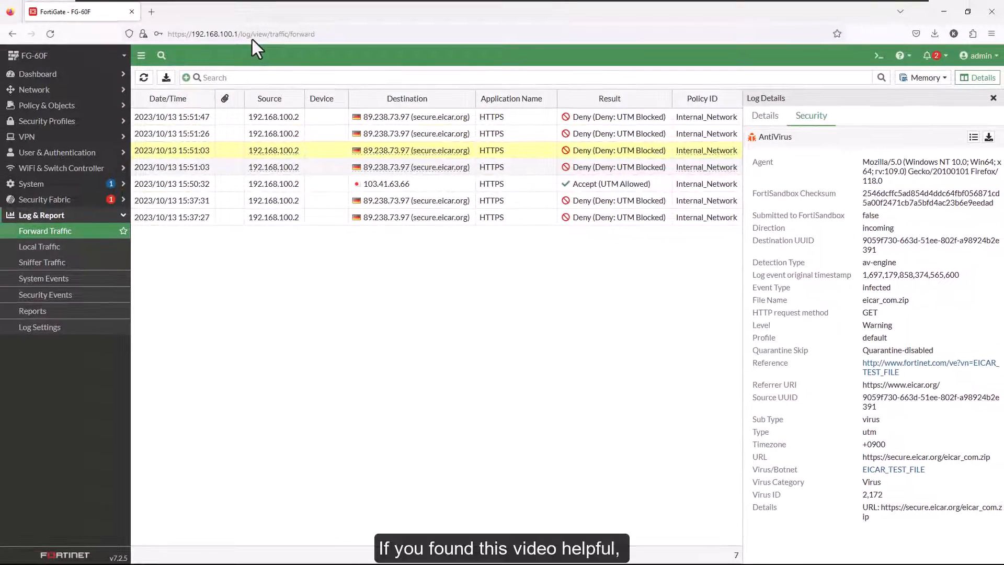
left_click(993, 98)
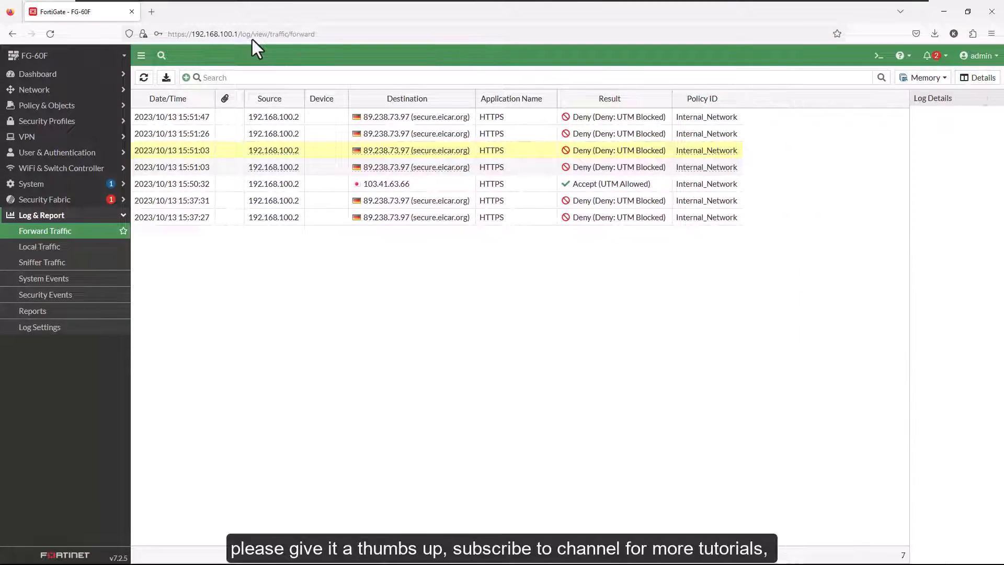